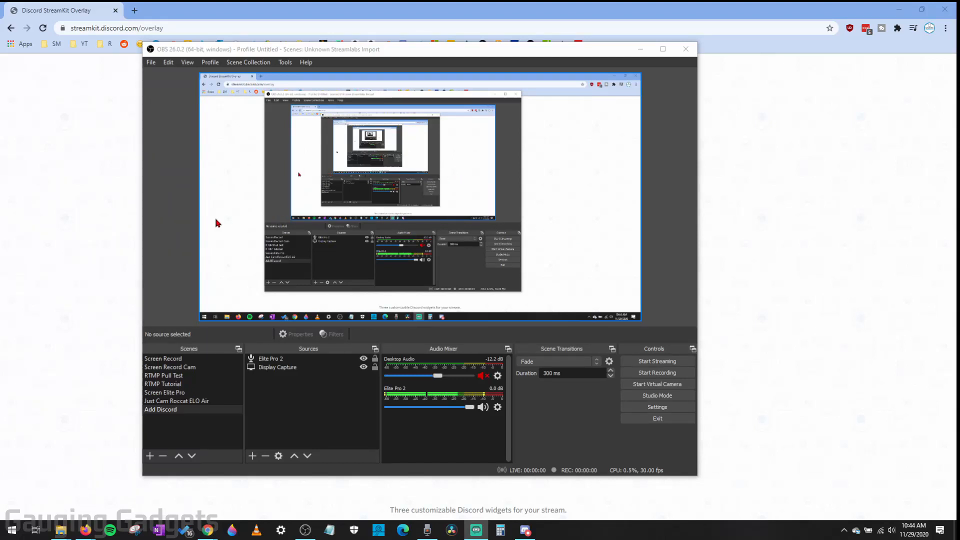
mouse_move(231, 215)
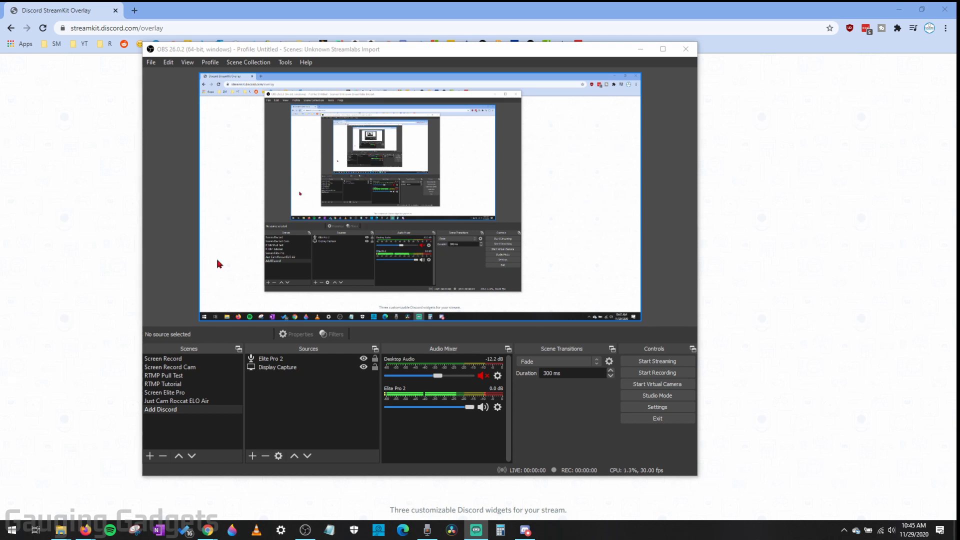
mouse_move(88, 206)
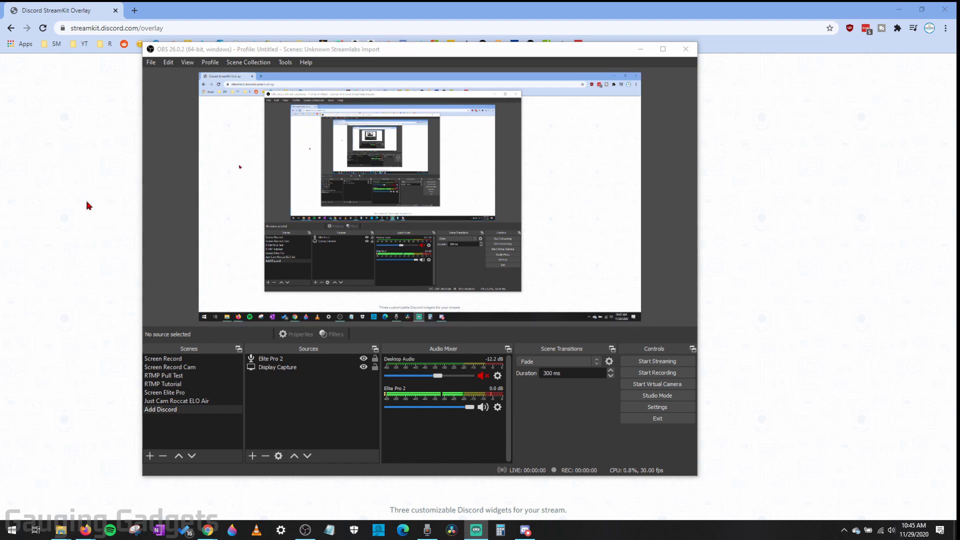
mouse_move(85, 186)
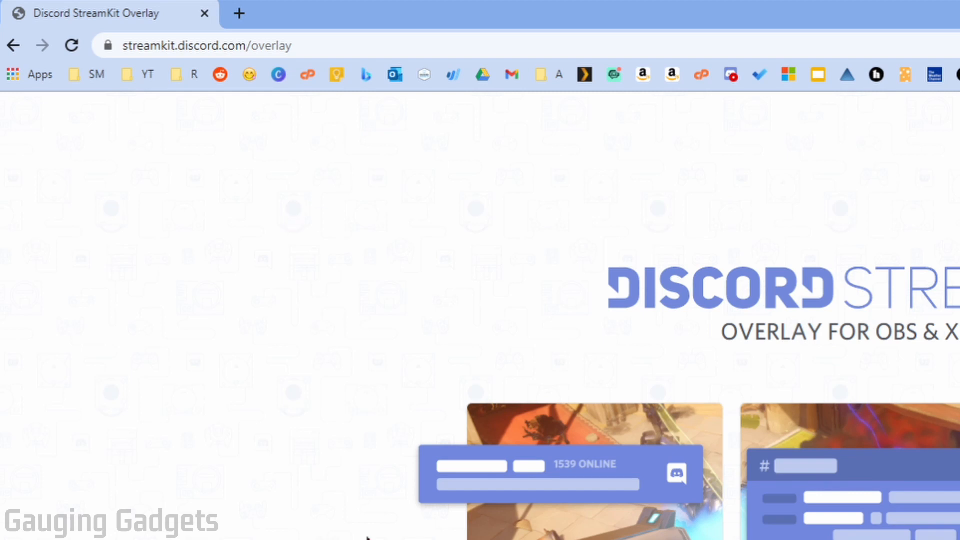
- Choose the Install for OBS option on the StreamKit overlay page
scroll(down, 3)
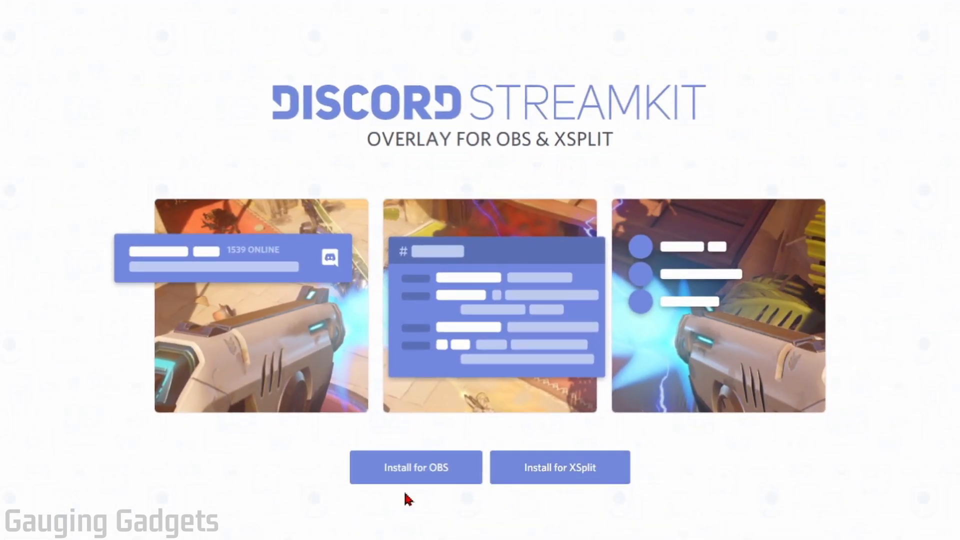
mouse_move(579, 490)
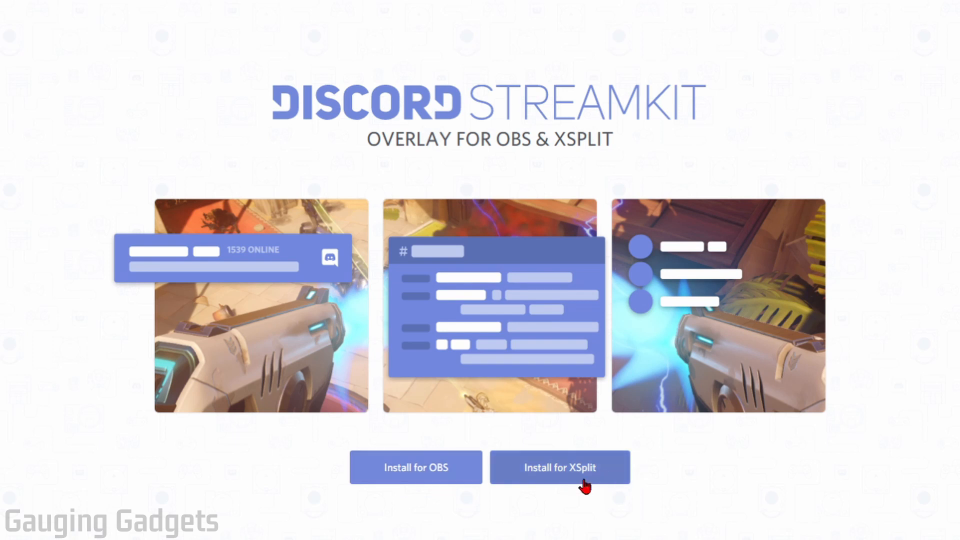
mouse_move(426, 481)
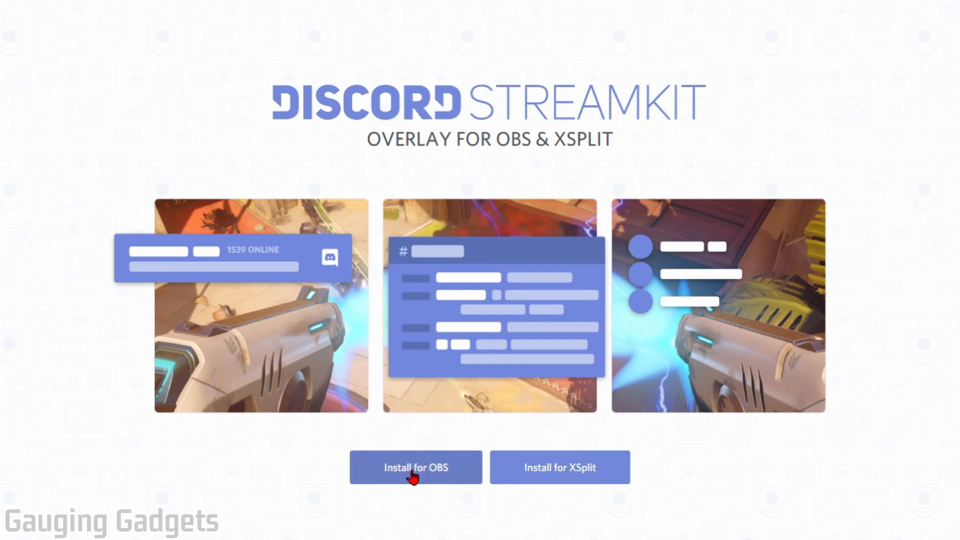
click(416, 468)
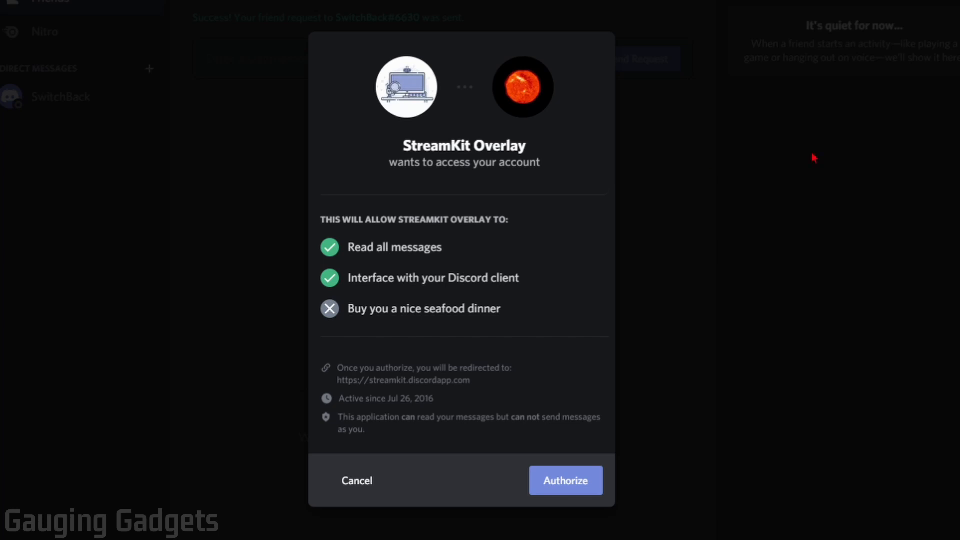
mouse_move(575, 198)
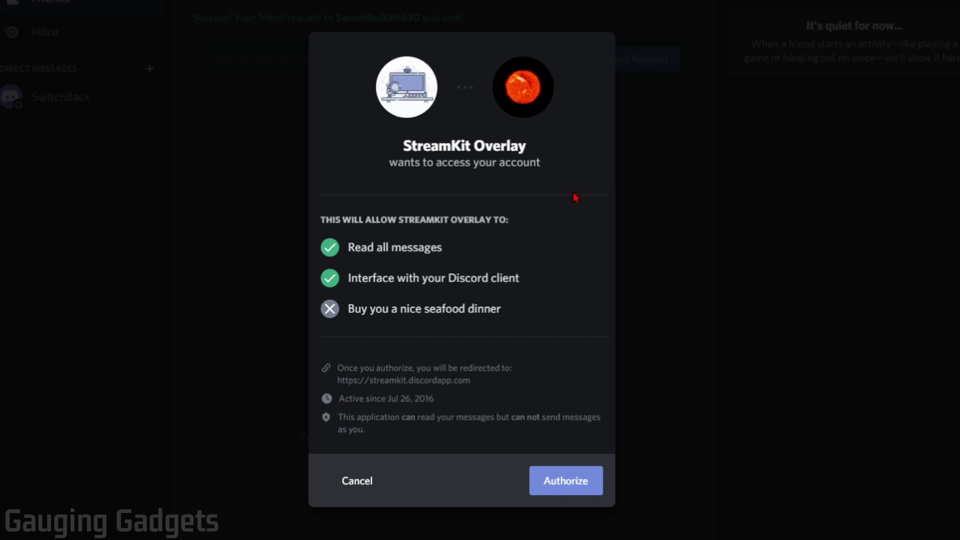
mouse_move(336, 234)
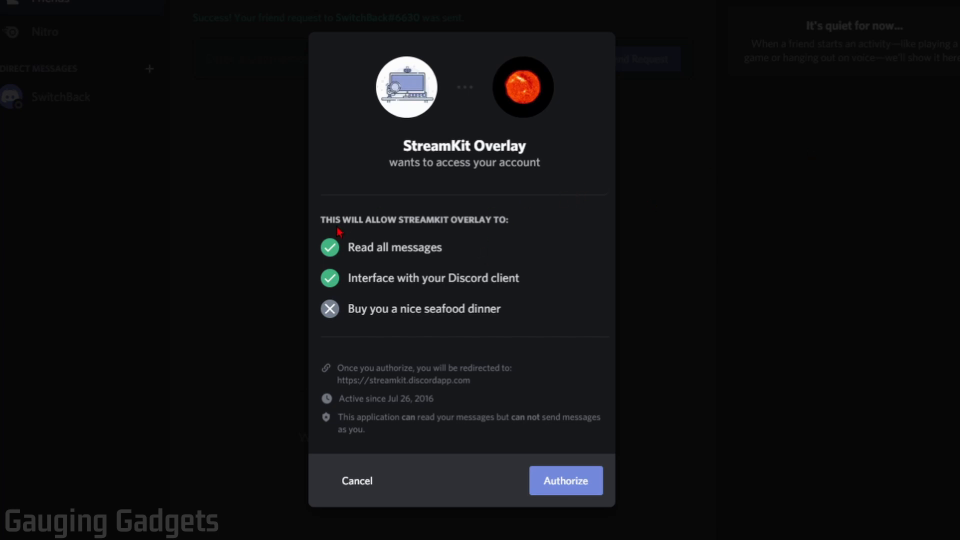
mouse_move(541, 277)
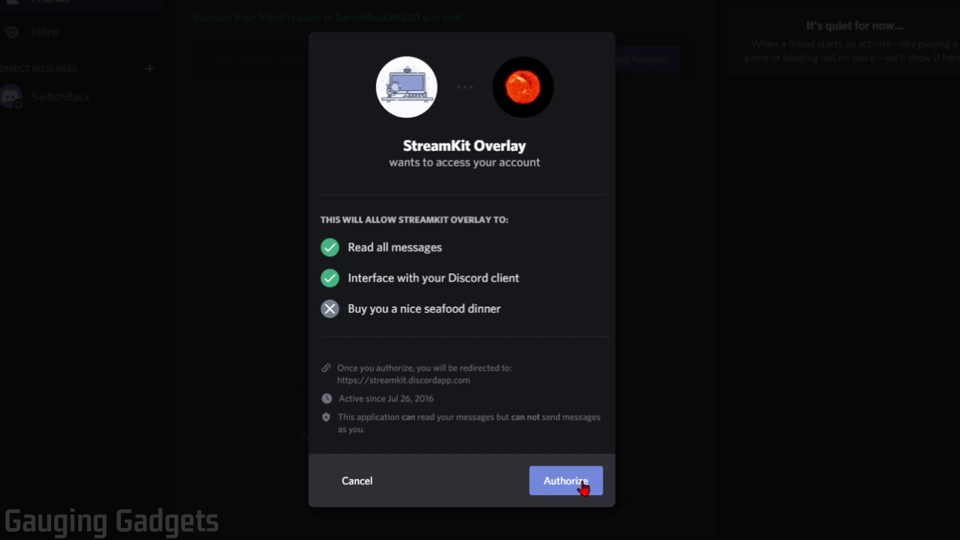
- Authorize StreamKit Overlay to access the Discord account
click(566, 480)
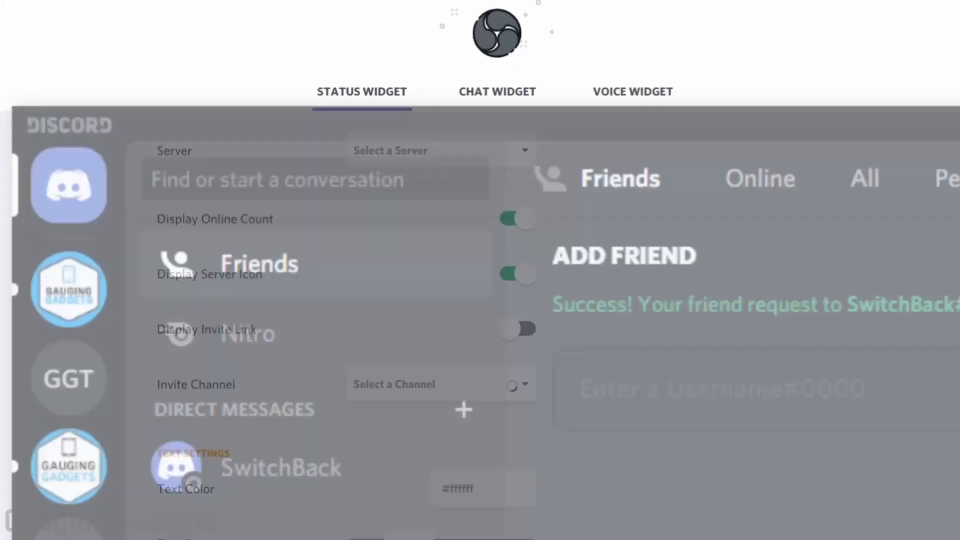
click(927, 83)
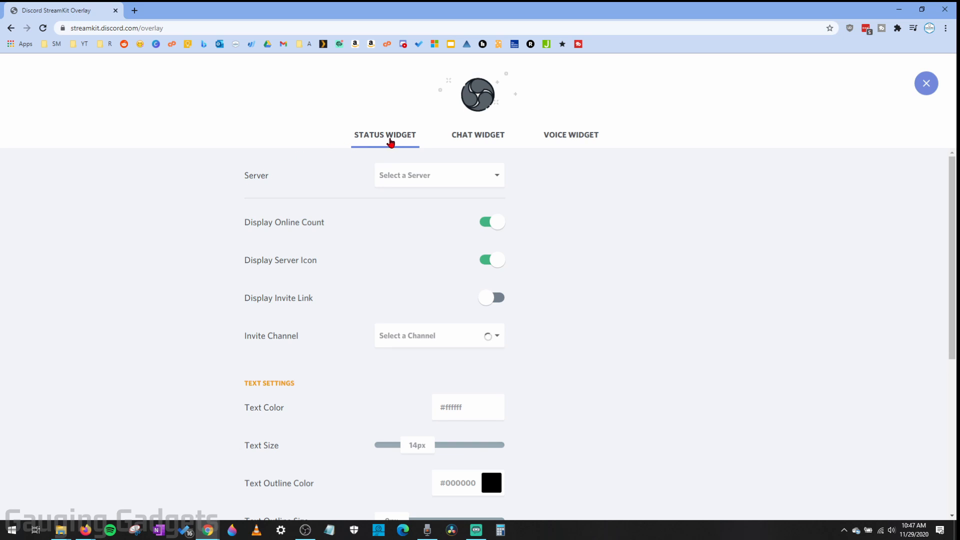
click(440, 175)
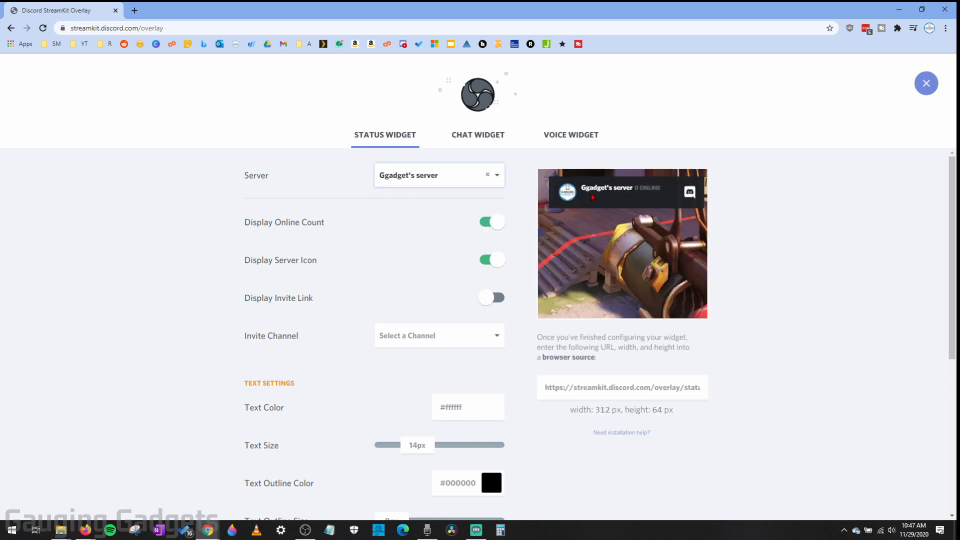
click(478, 134)
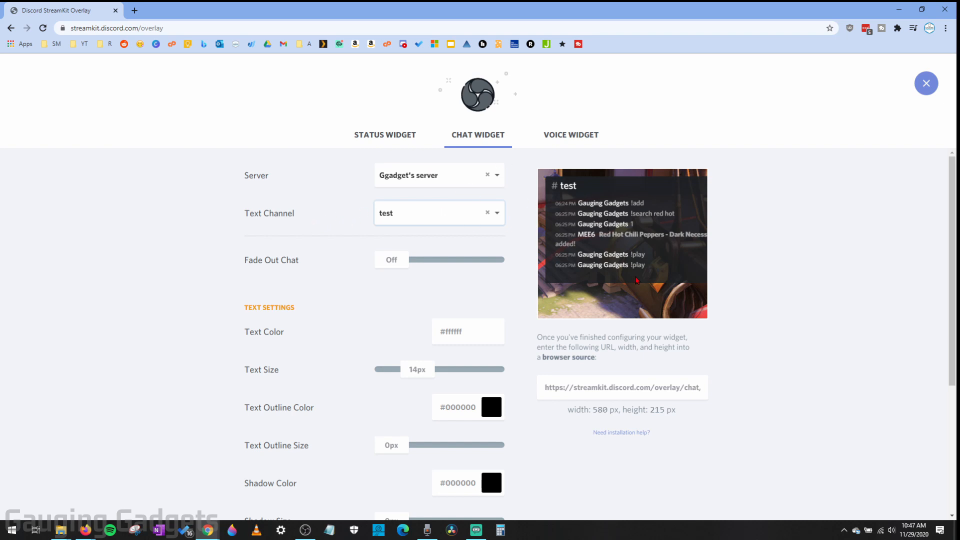
- Set the voice widget channel to Test, then return to the chat widget settings
click(570, 134)
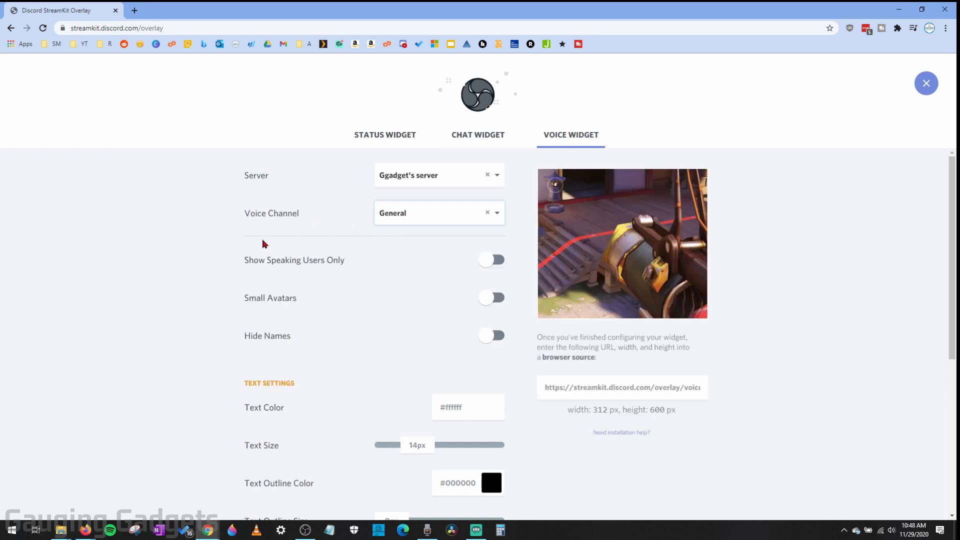
mouse_move(442, 212)
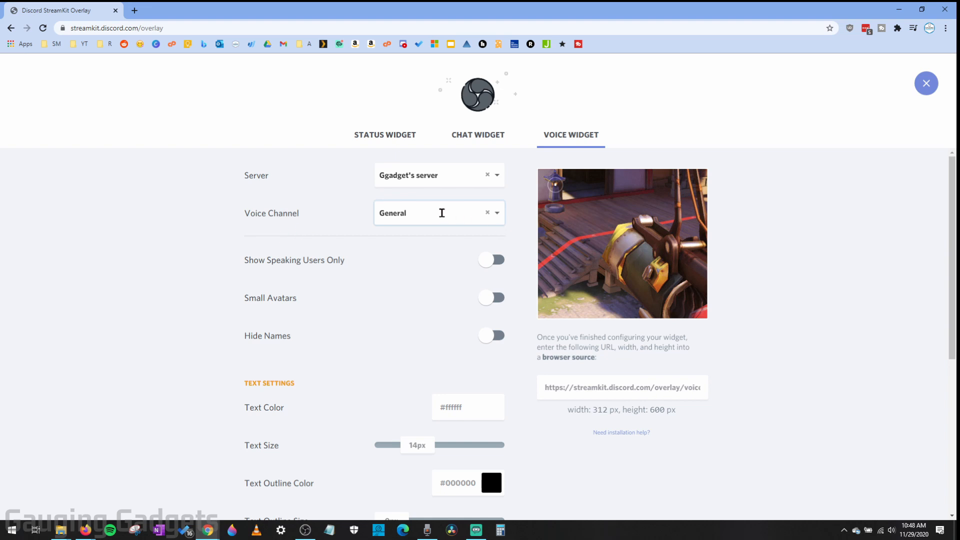
click(440, 213)
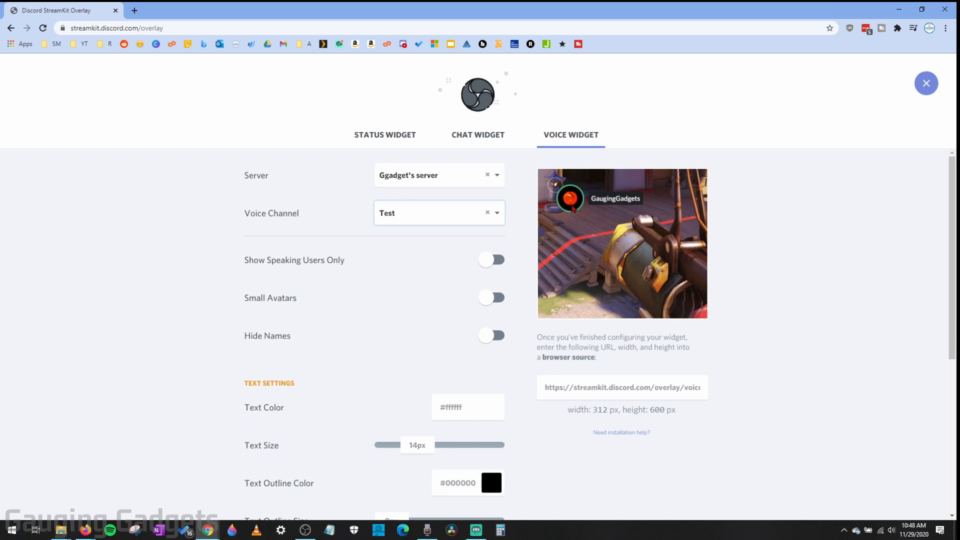
mouse_move(716, 220)
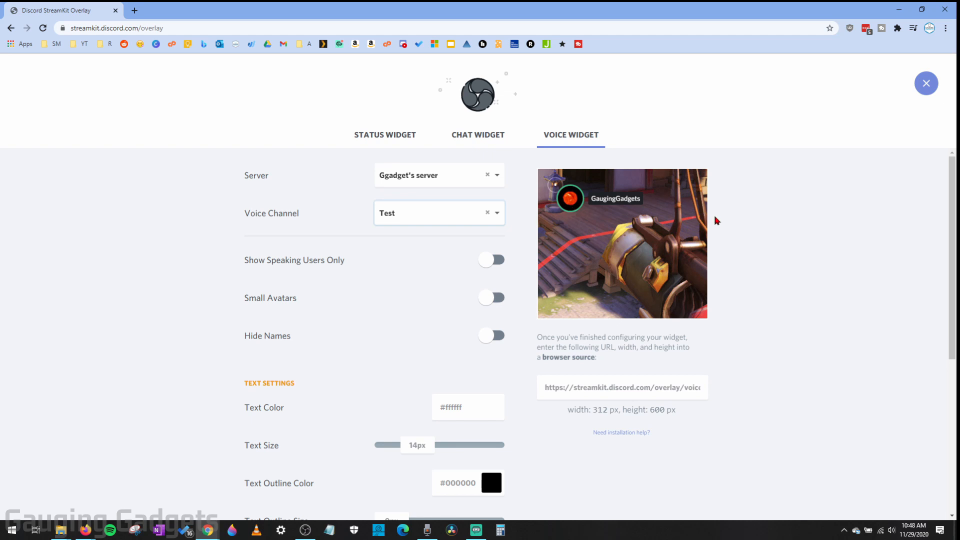
mouse_move(380, 158)
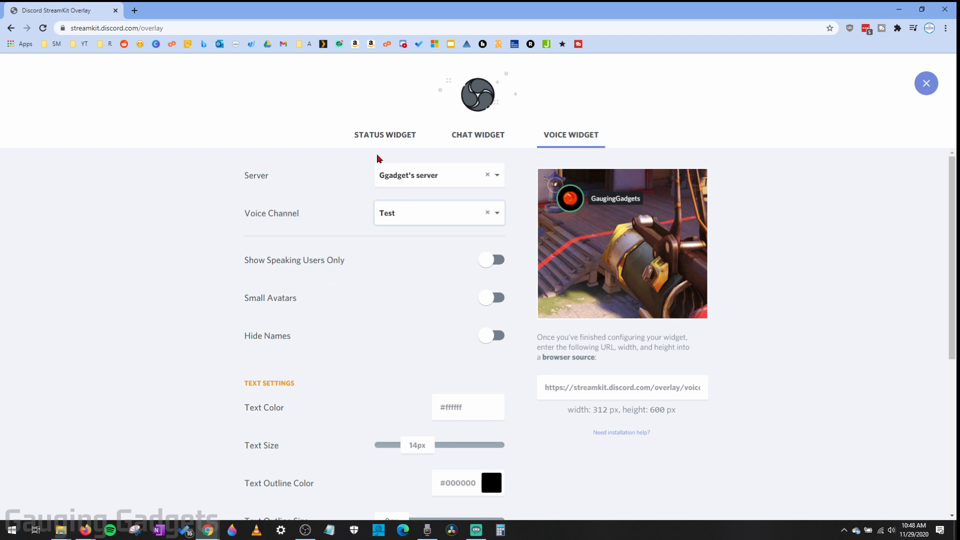
mouse_move(478, 142)
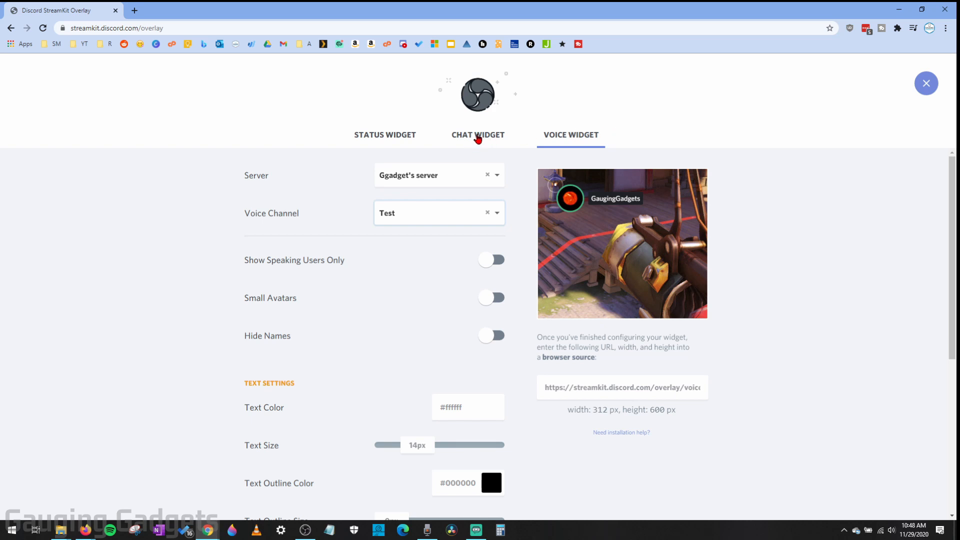
click(479, 134)
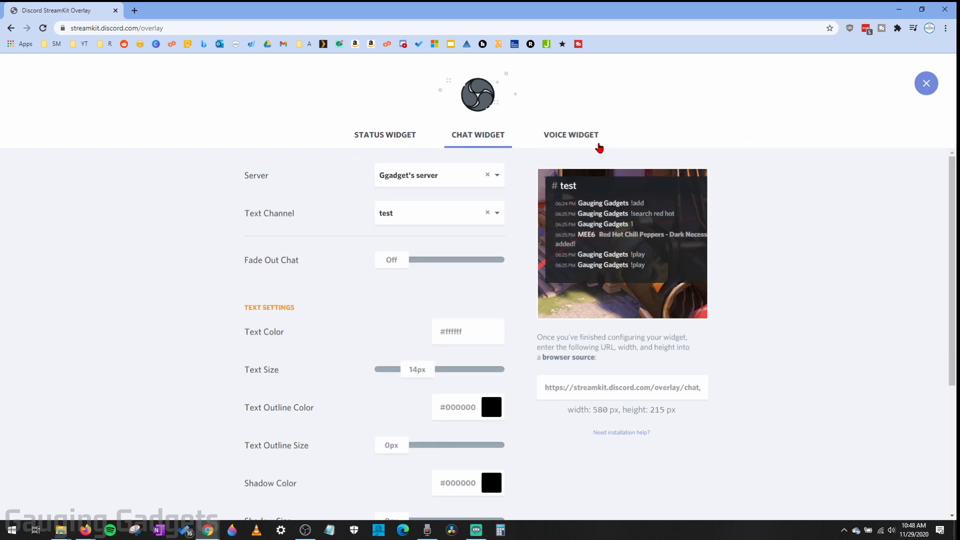
- Raise the chat widget background opacity from 95% to 88% in Background Settings
scroll(down, 3)
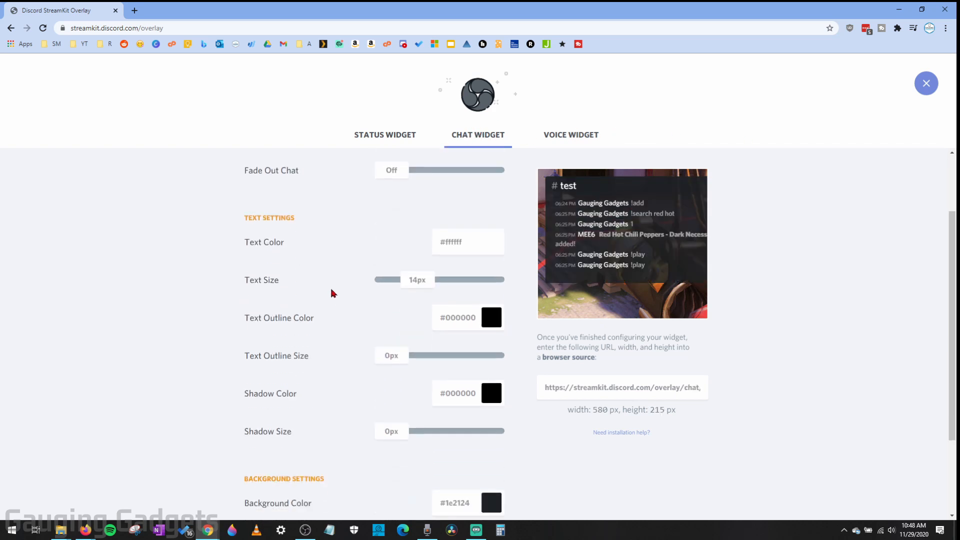
scroll(down, 3)
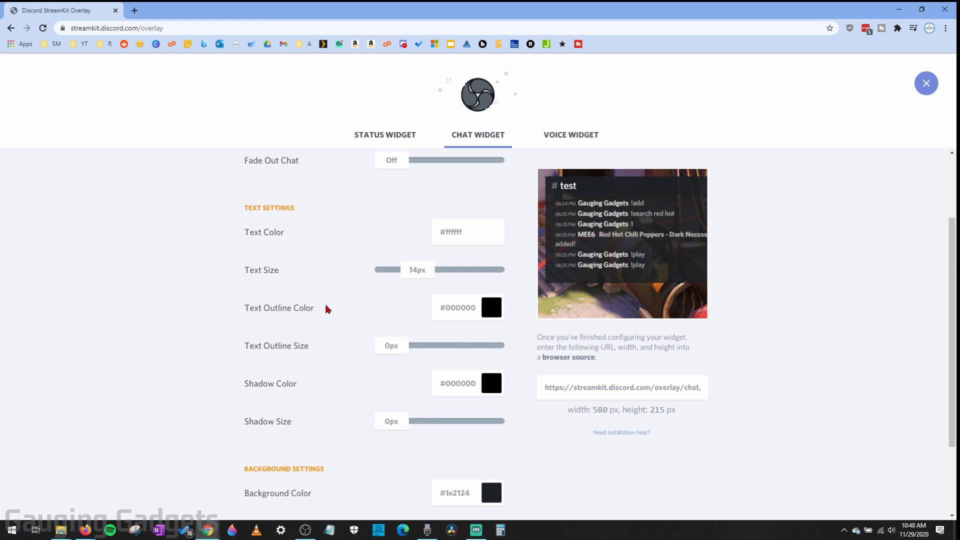
scroll(down, 3)
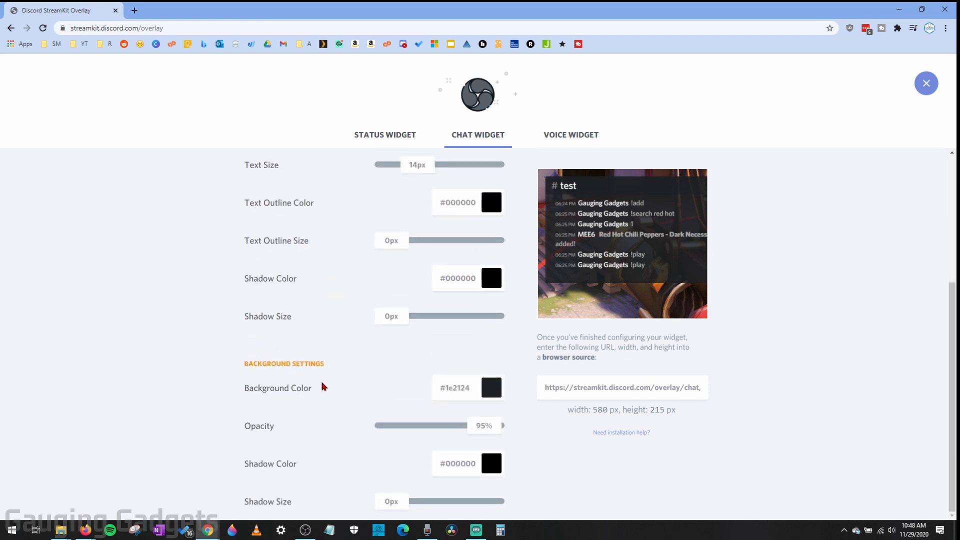
drag(478, 426, 427, 426)
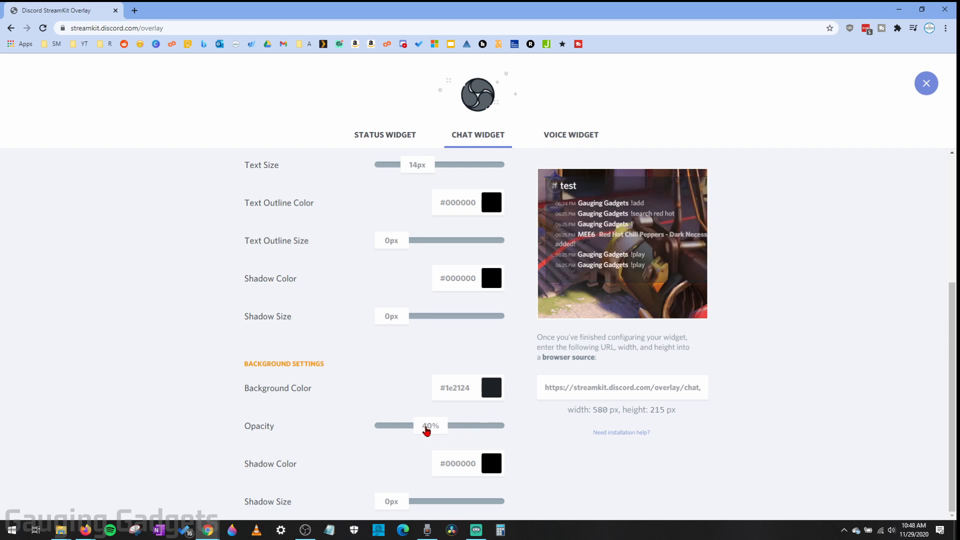
drag(427, 426, 490, 425)
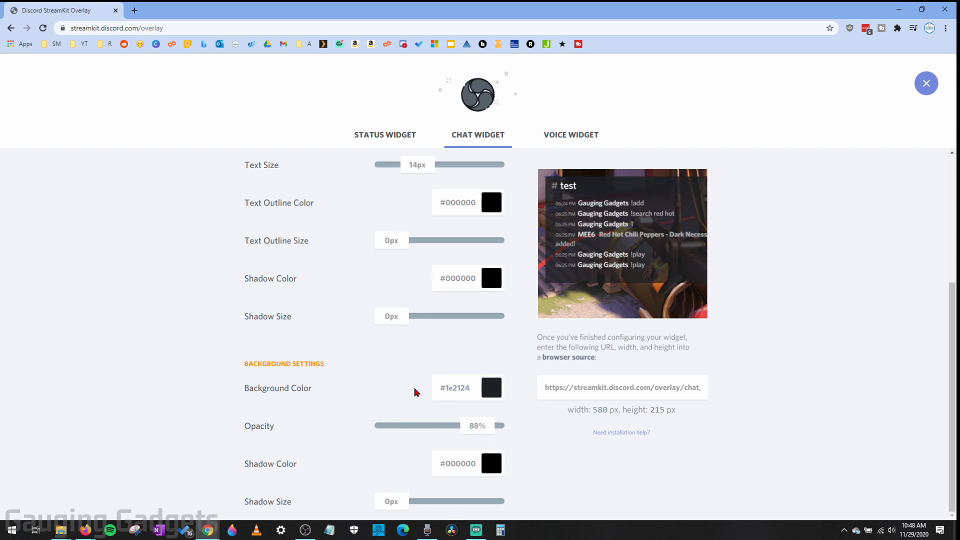
- Toggle the voice widget's Show Speaking Users Only, Small Avatars and Hide Names options, leaving them off
click(570, 134)
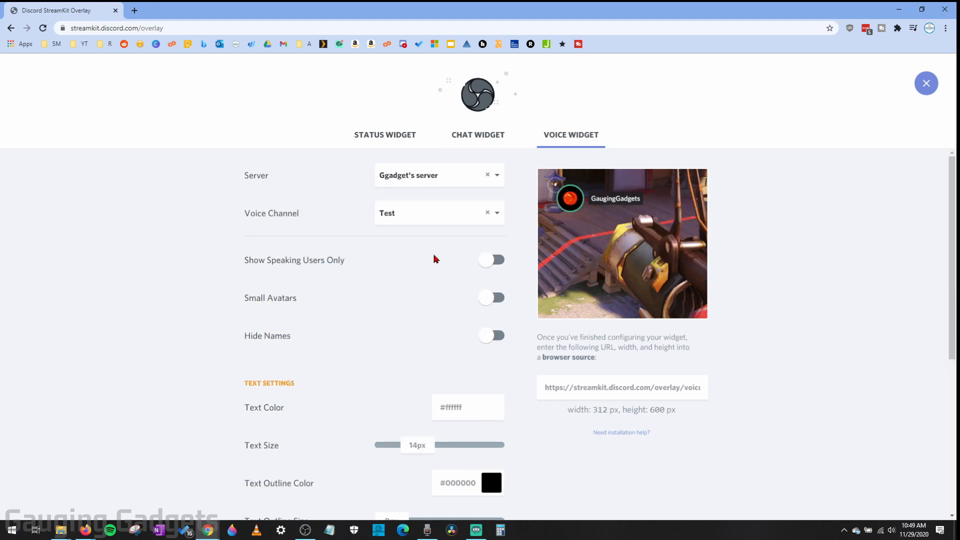
mouse_move(296, 264)
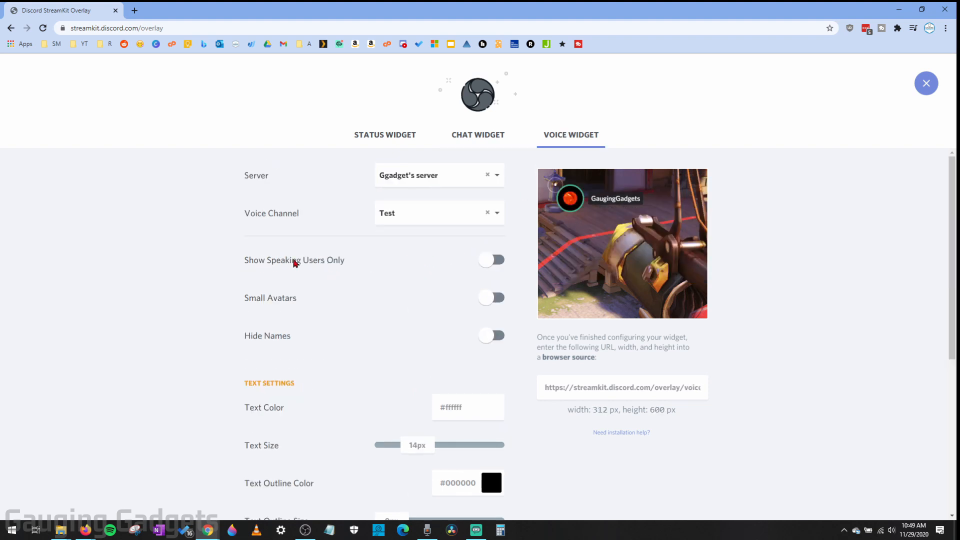
click(492, 260)
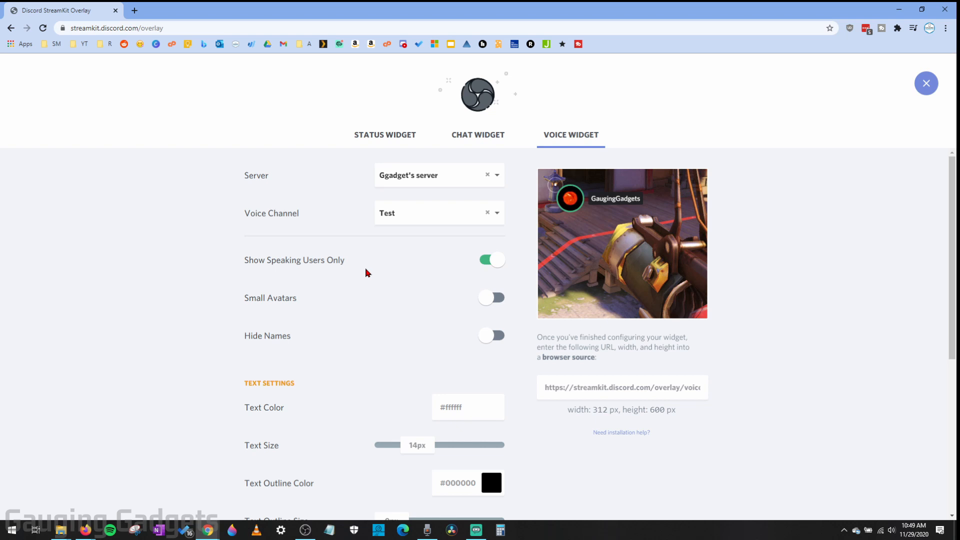
mouse_move(296, 300)
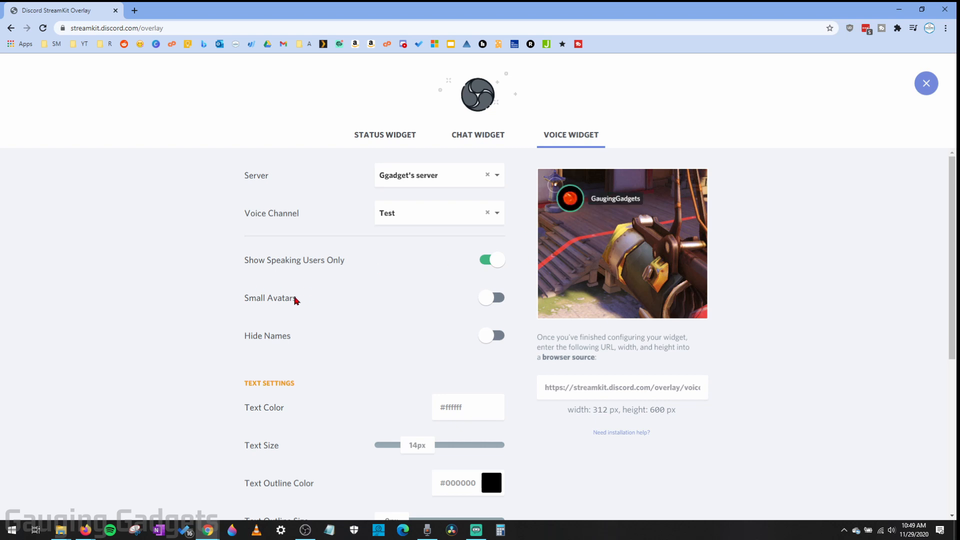
click(491, 298)
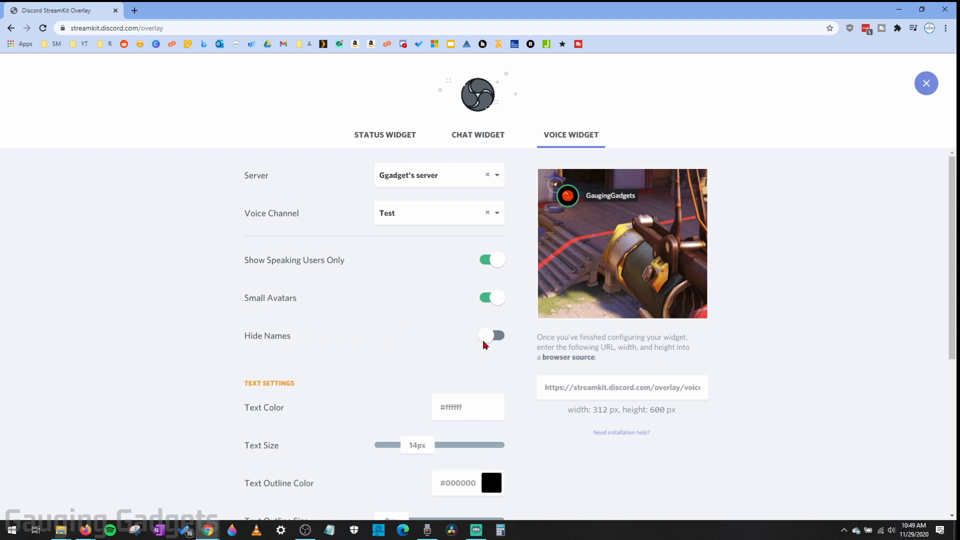
click(491, 336)
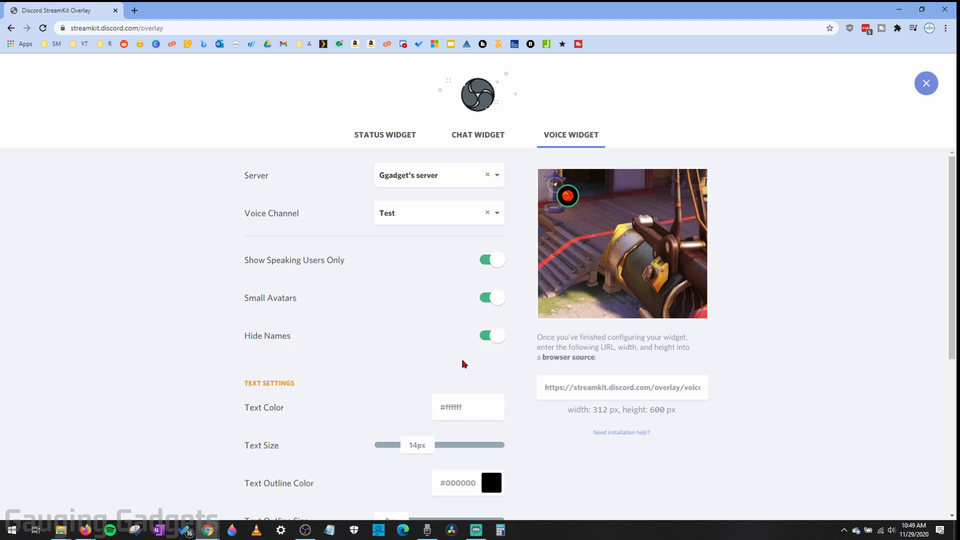
scroll(down, 3)
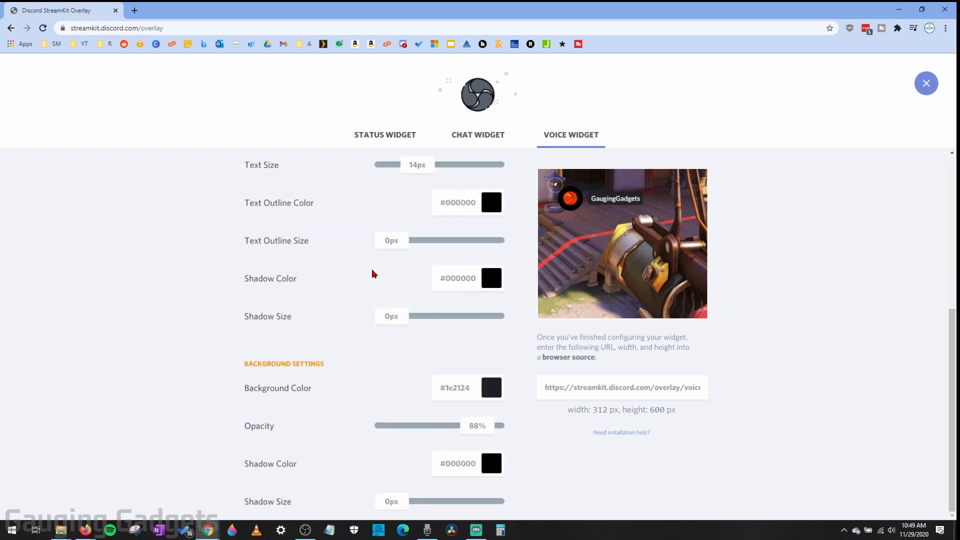
scroll(up, 3)
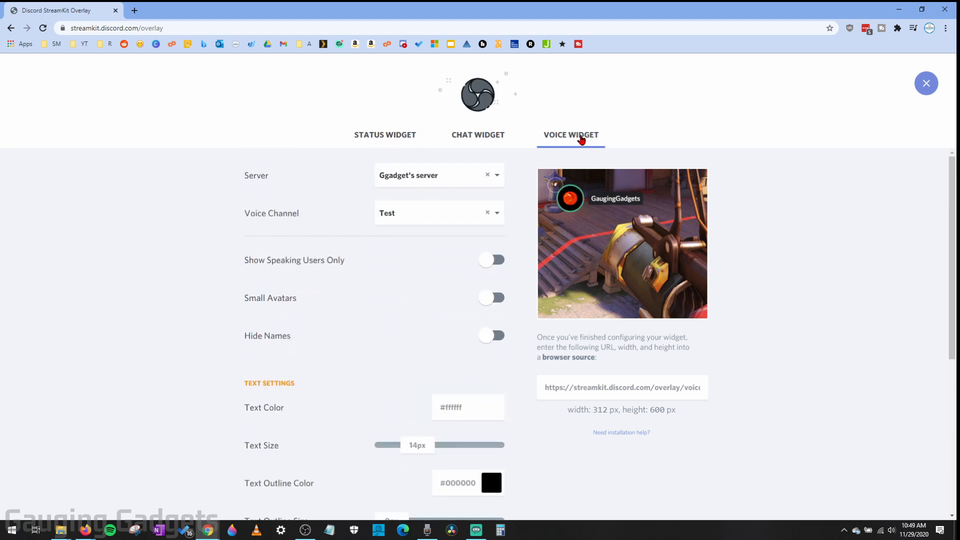
mouse_move(580, 140)
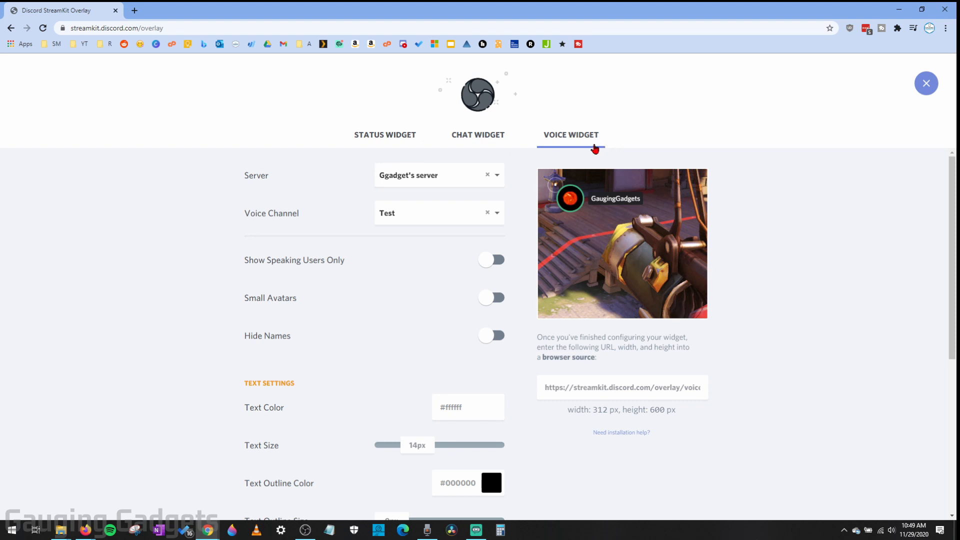
- Copy the chat widget's overlay URL from the Chat Widget settings
click(478, 134)
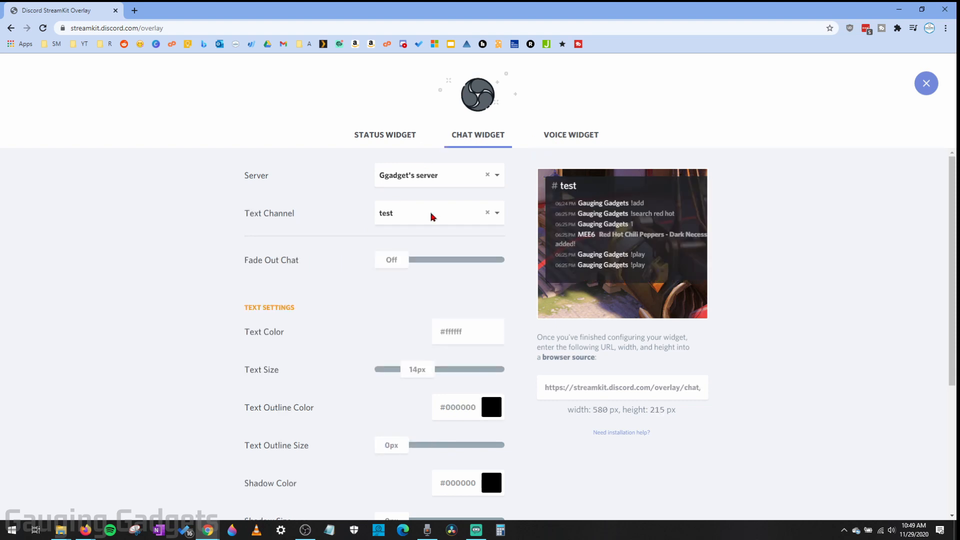
mouse_move(609, 395)
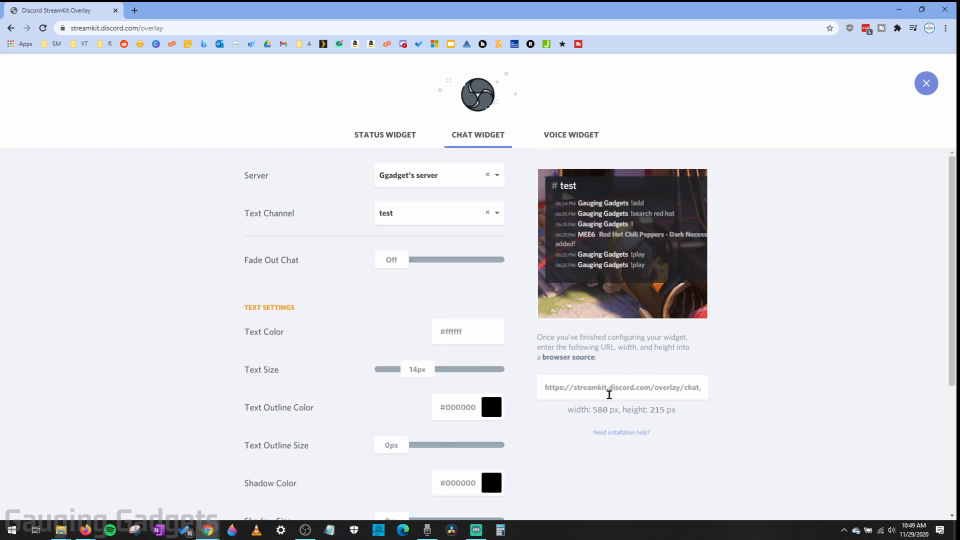
right_click(609, 387)
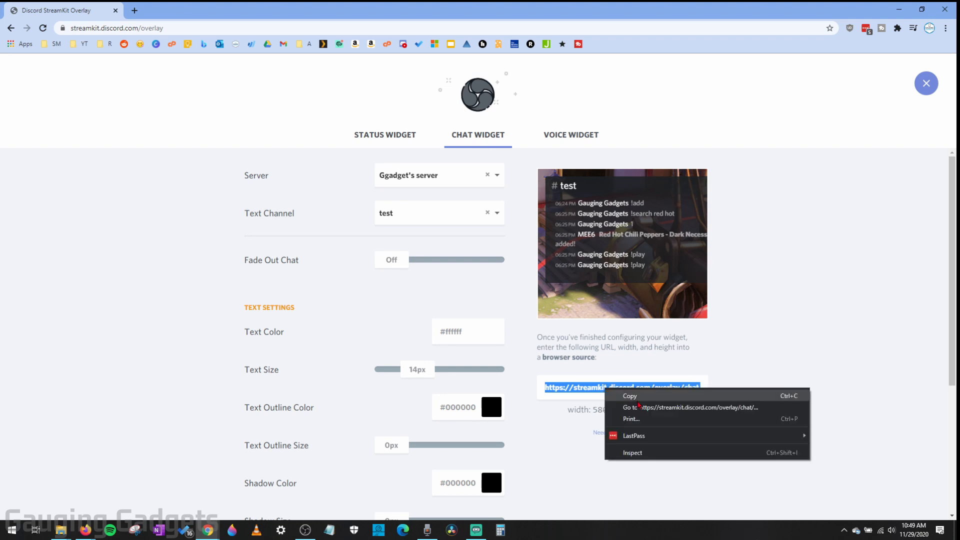
click(631, 396)
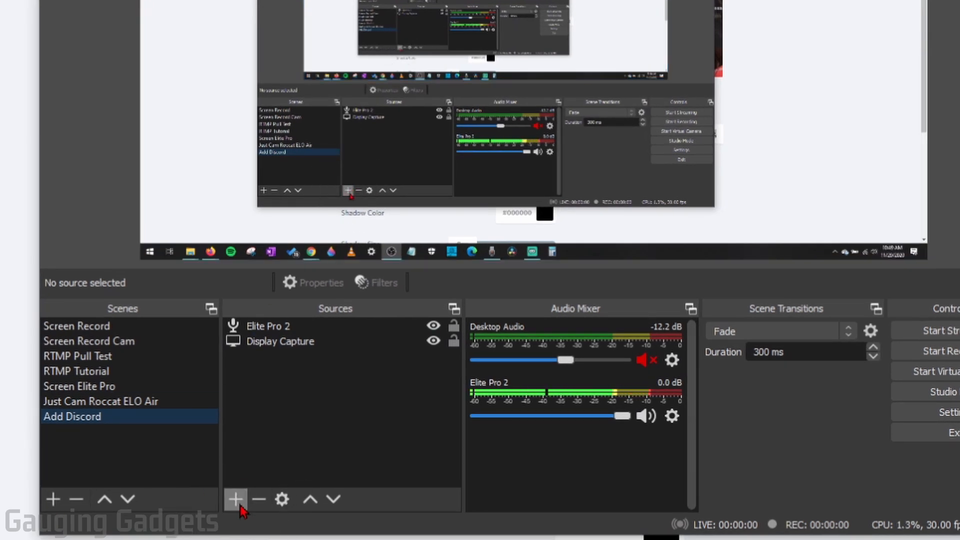
- Add a new Browser source to the Add Discord scene with default 800×600 properties
click(235, 500)
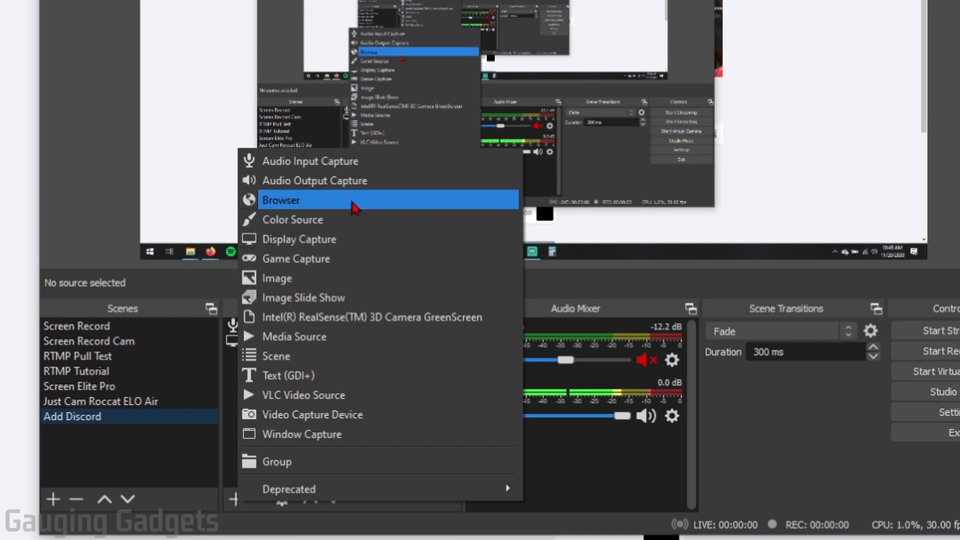
mouse_move(312, 208)
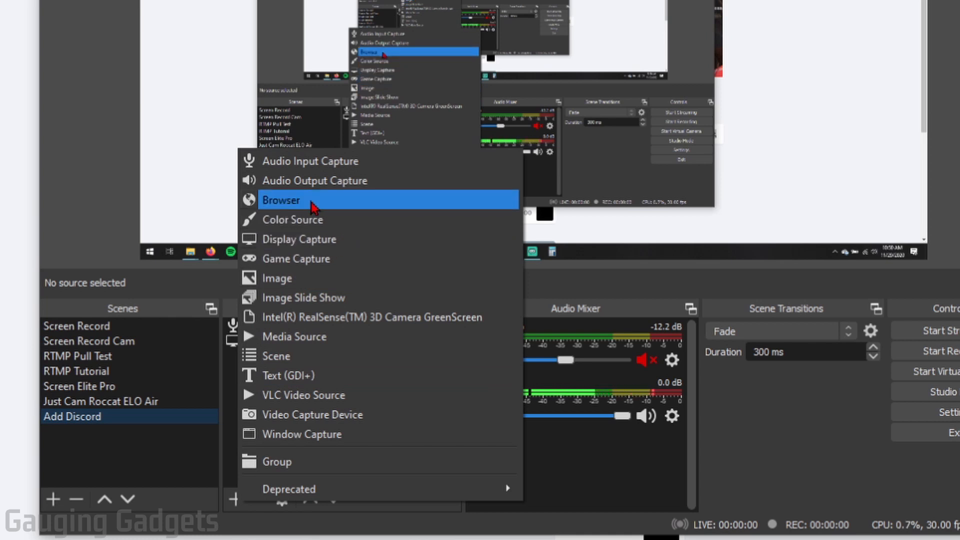
click(281, 200)
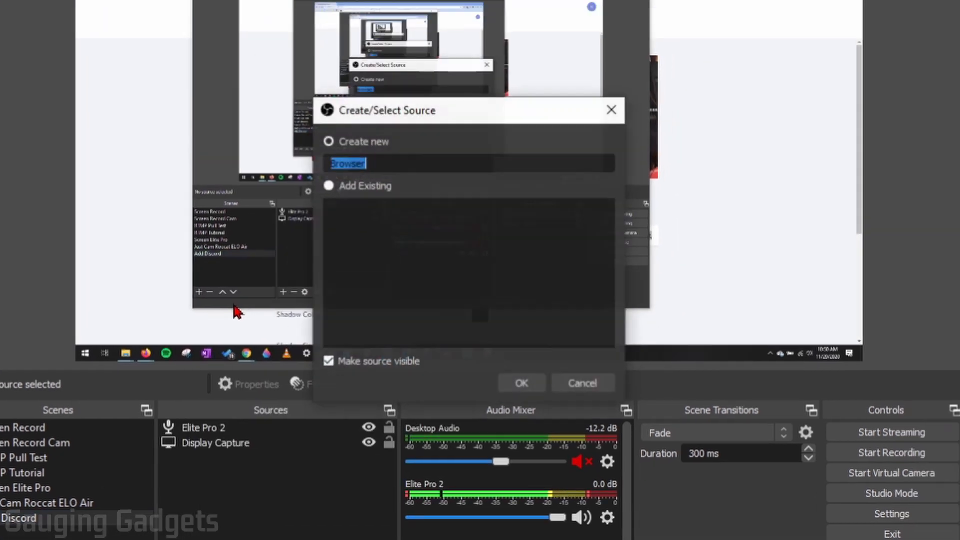
click(523, 383)
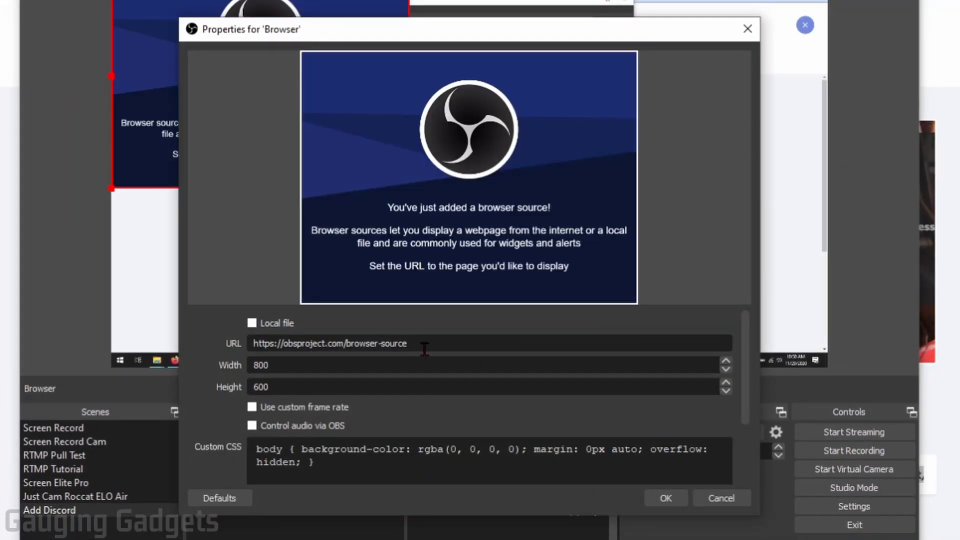
- Set the browser source URL to the StreamKit chat widget address and apply it
text(23000000&bg_shadow_size=0&invite_code=&limit_speaking=false&small_avatars=false&hide_names=false&fade_chat=0)
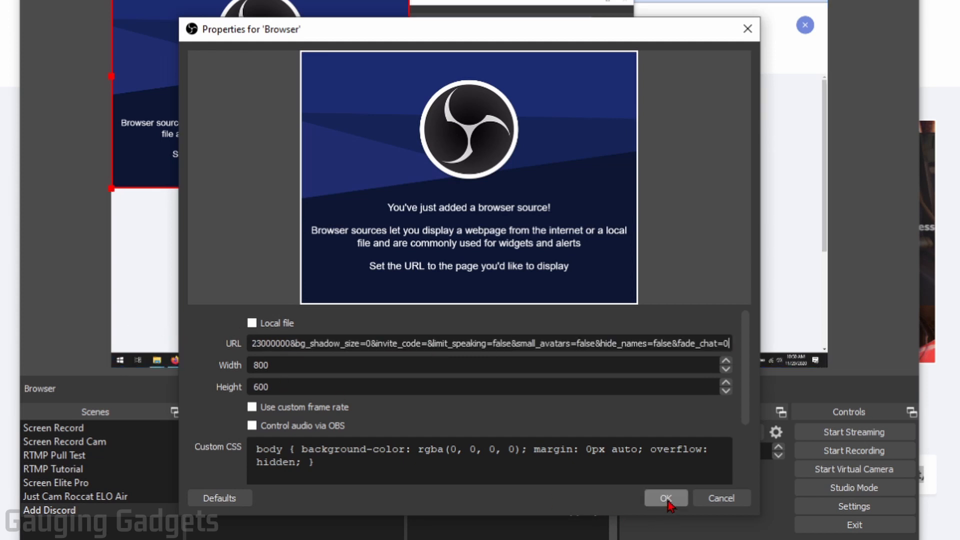
click(666, 499)
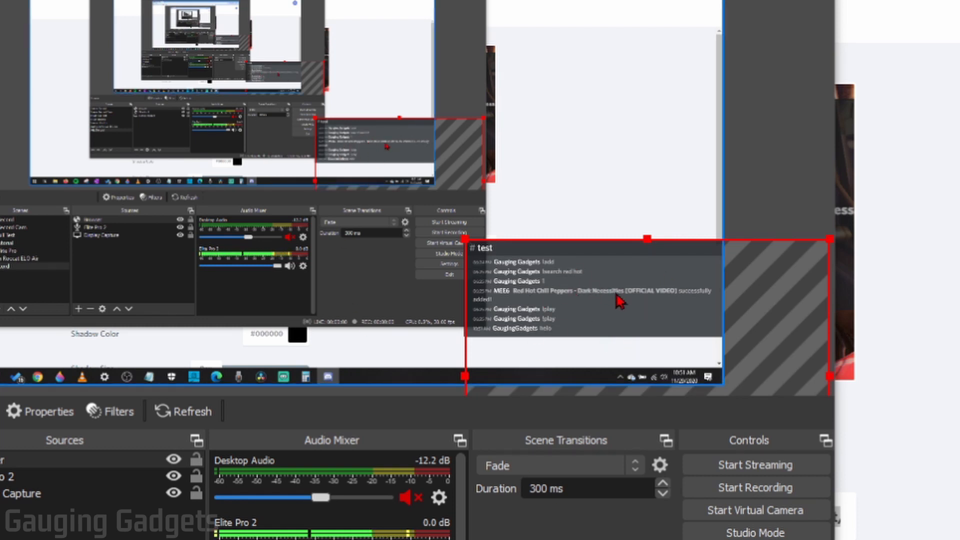
mouse_move(623, 300)
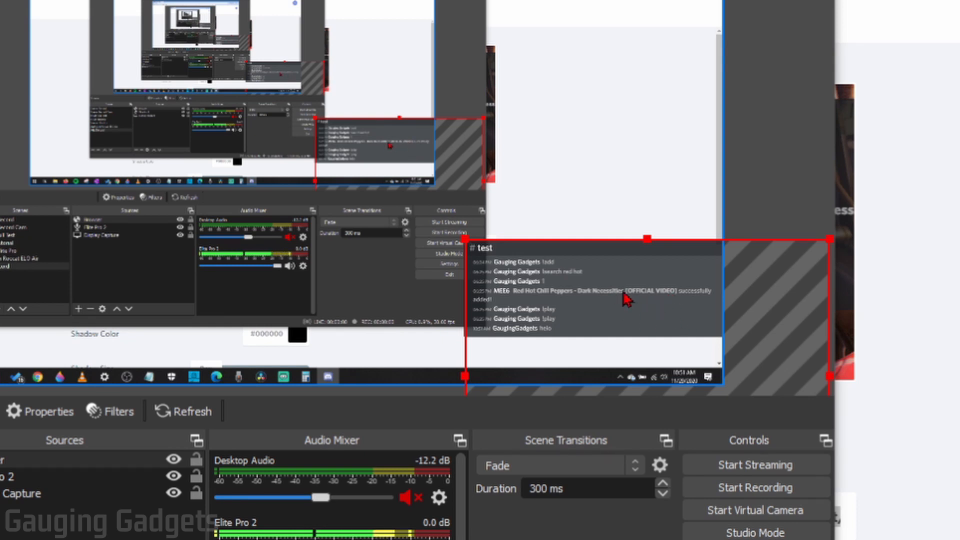
mouse_move(624, 302)
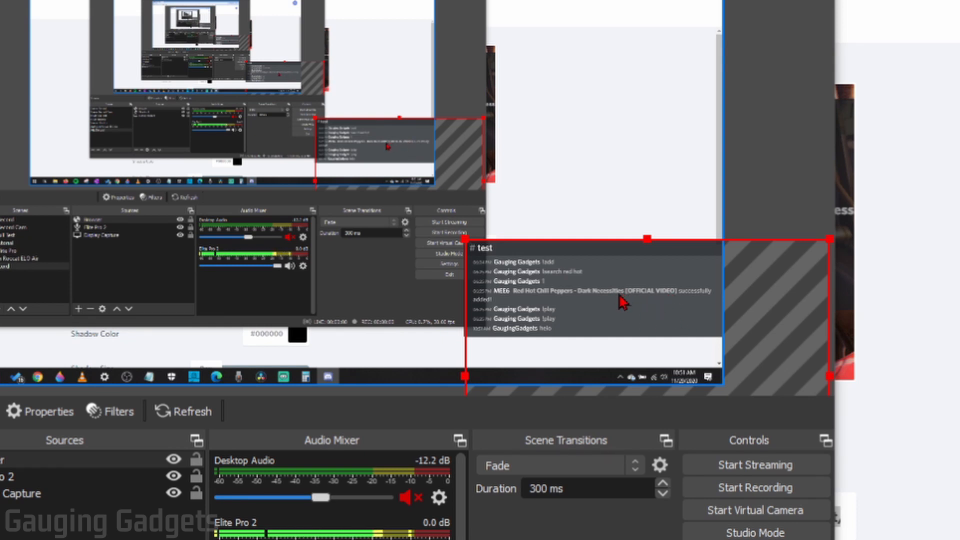
mouse_move(415, 301)
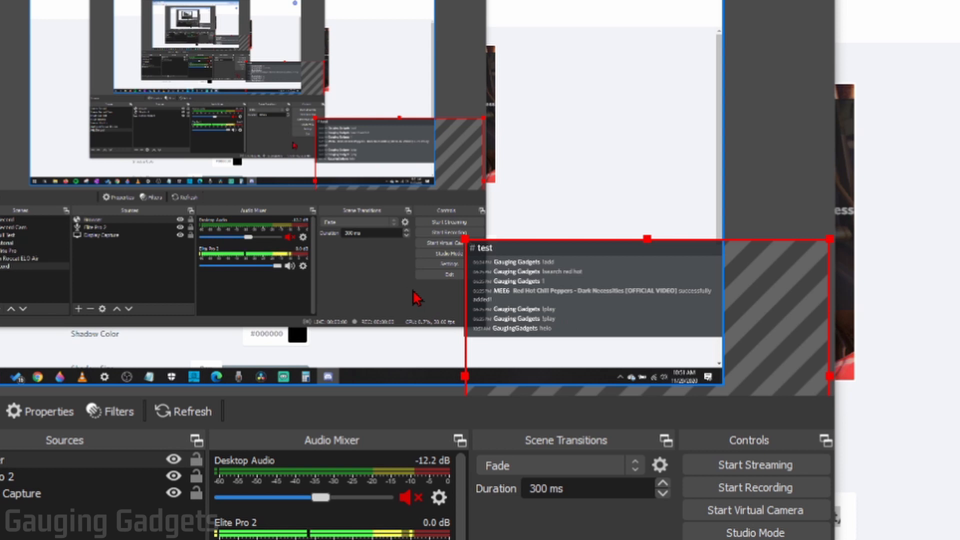
mouse_move(391, 299)
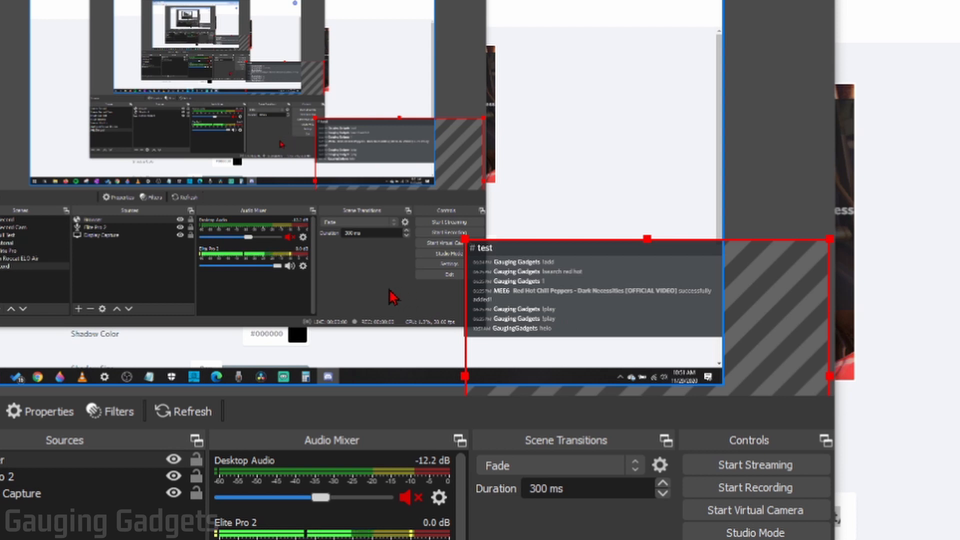